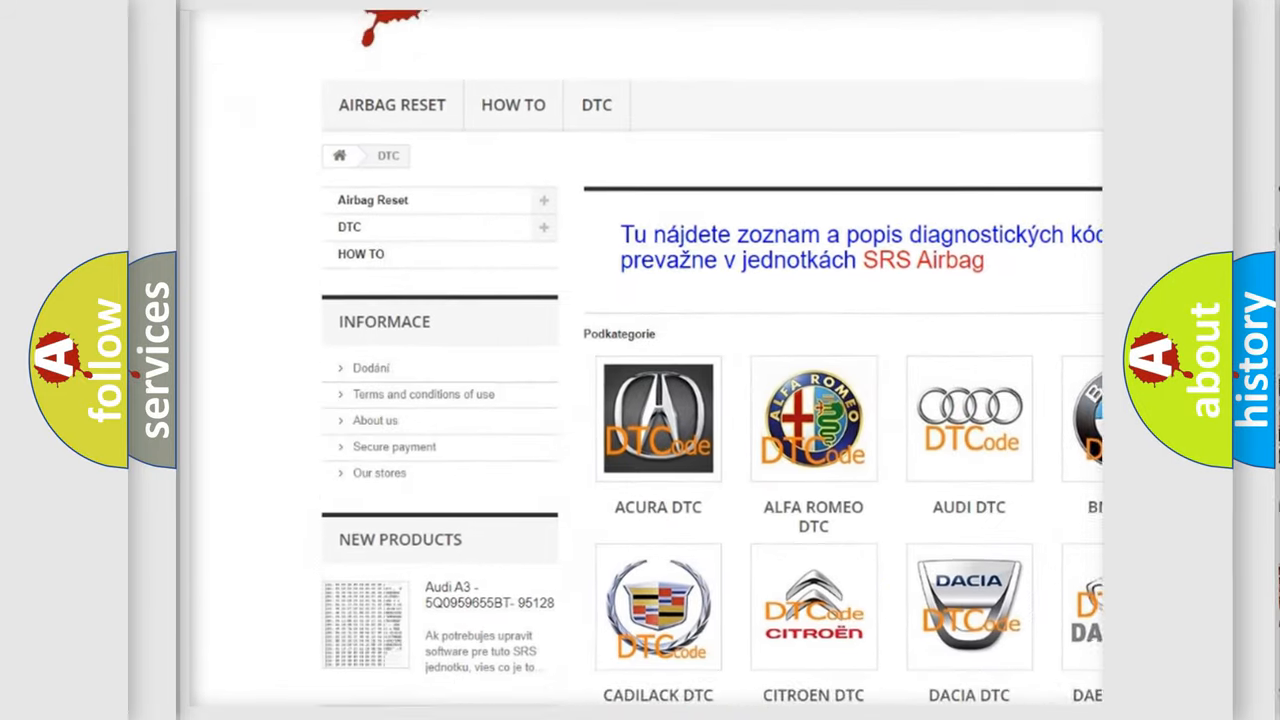
scroll("down", 3)
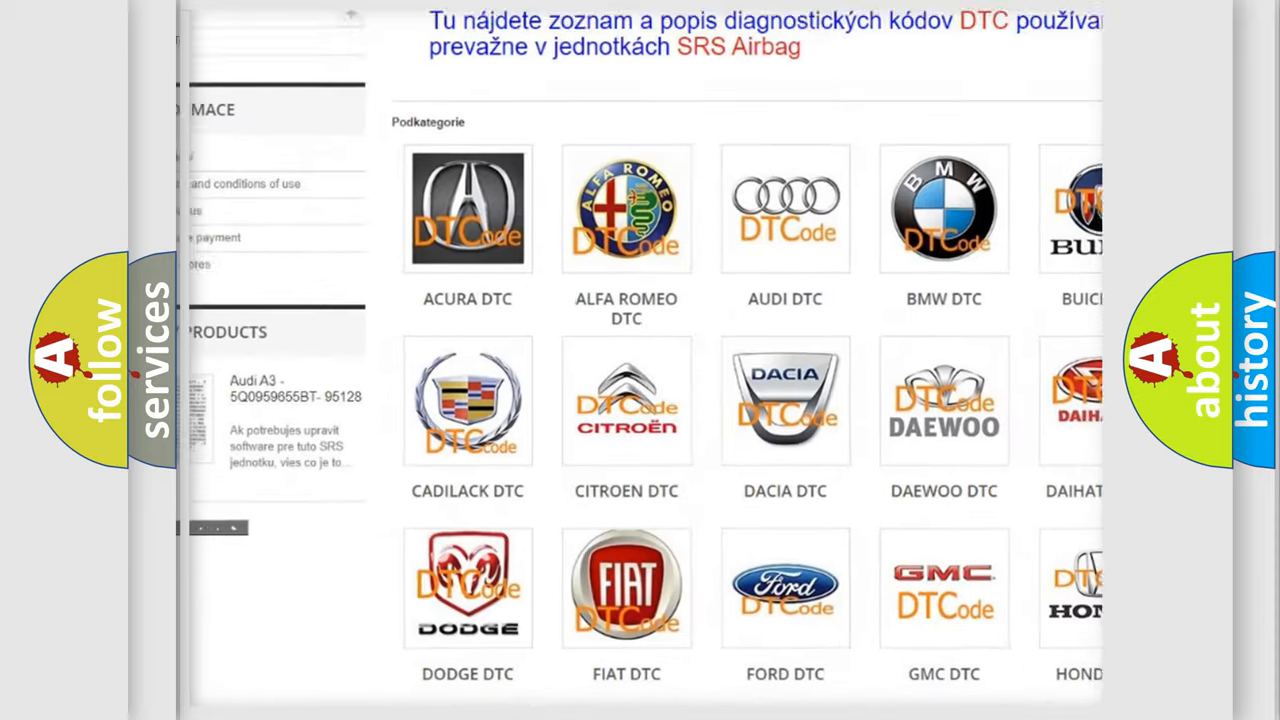
scroll("down", 3)
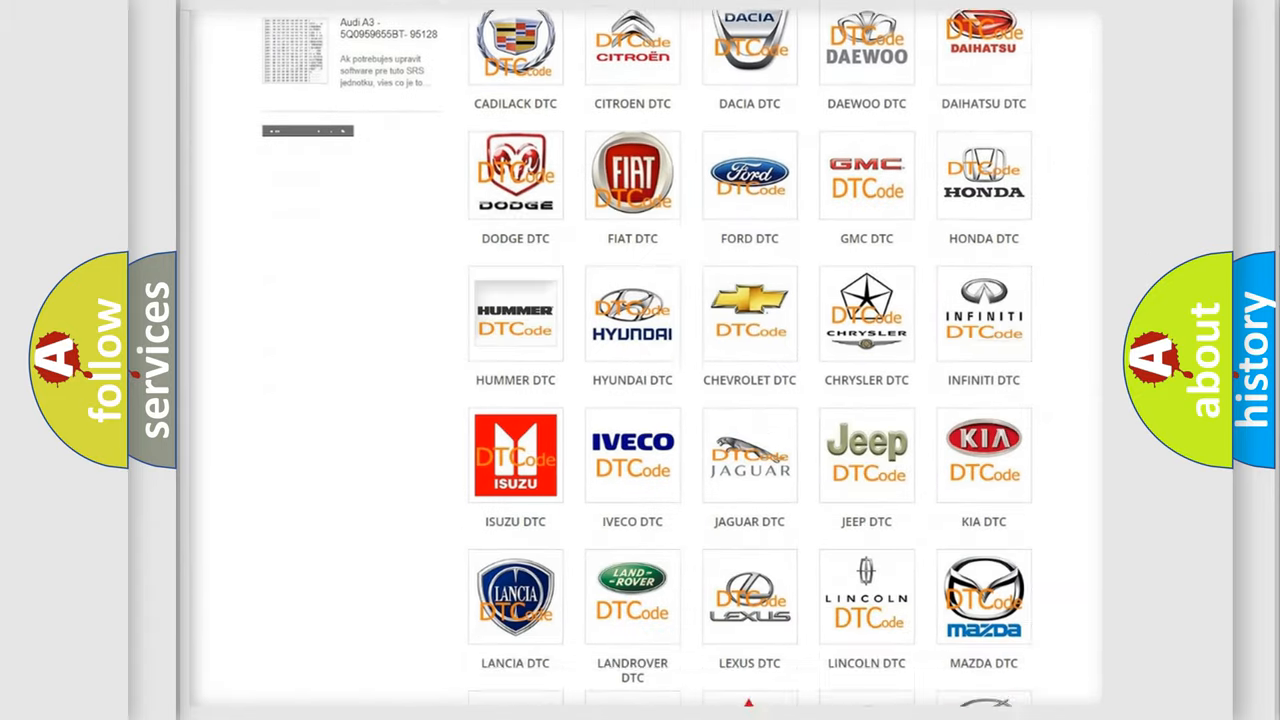
scroll("down", 3)
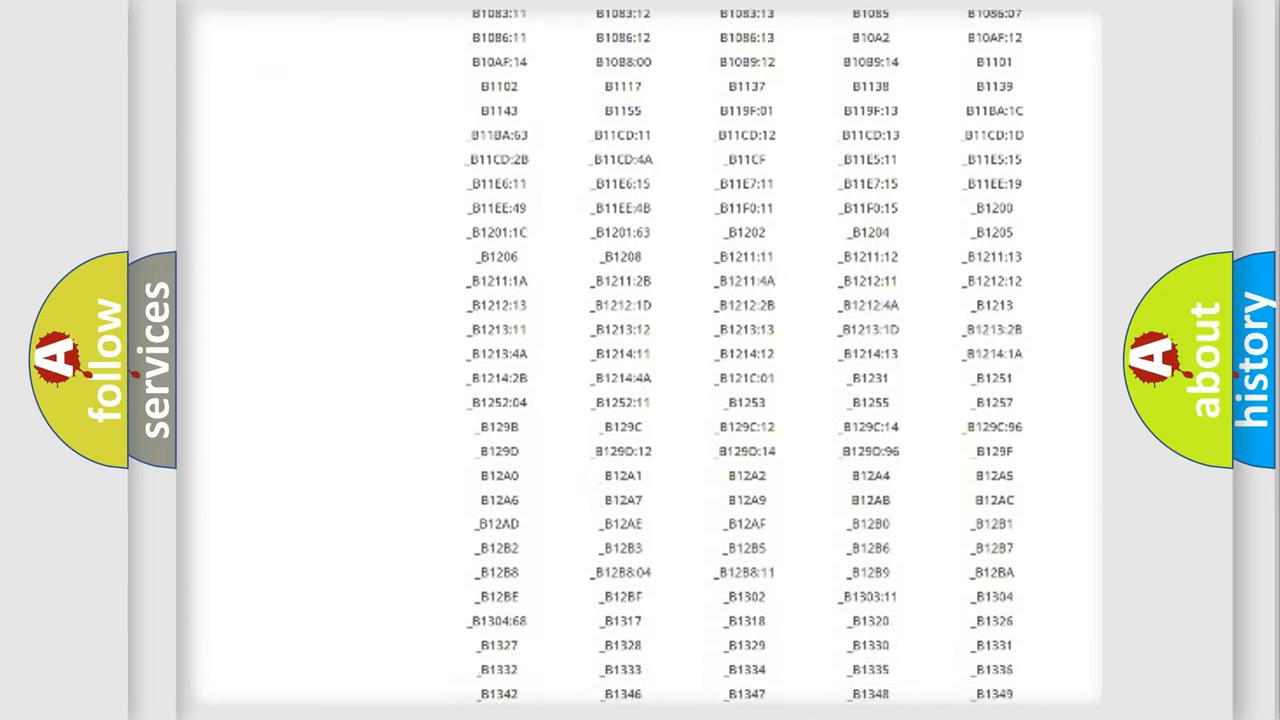
scroll("down", 3)
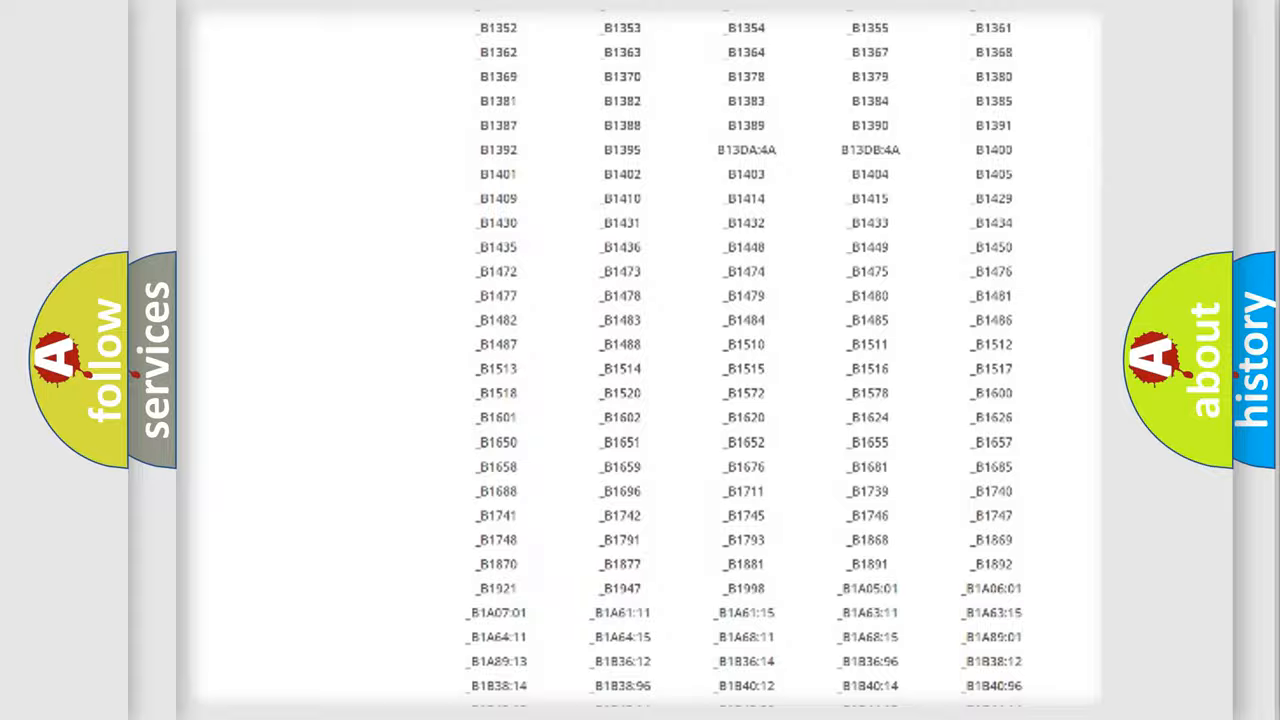